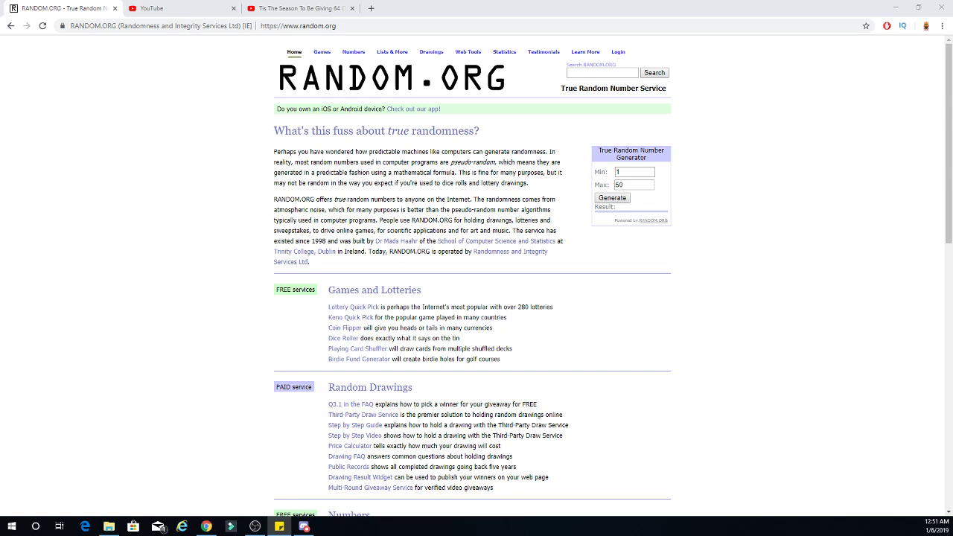
mouse_move(877, 388)
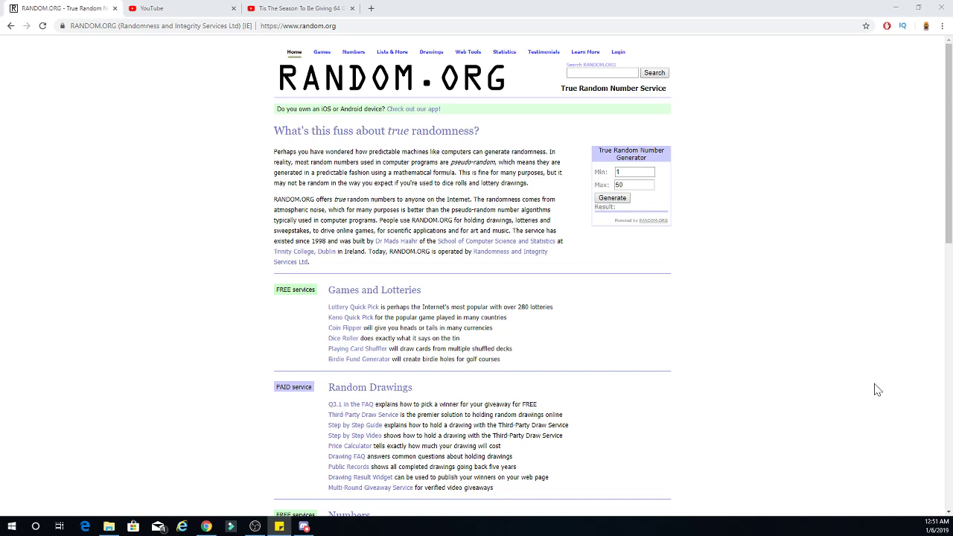
mouse_move(783, 381)
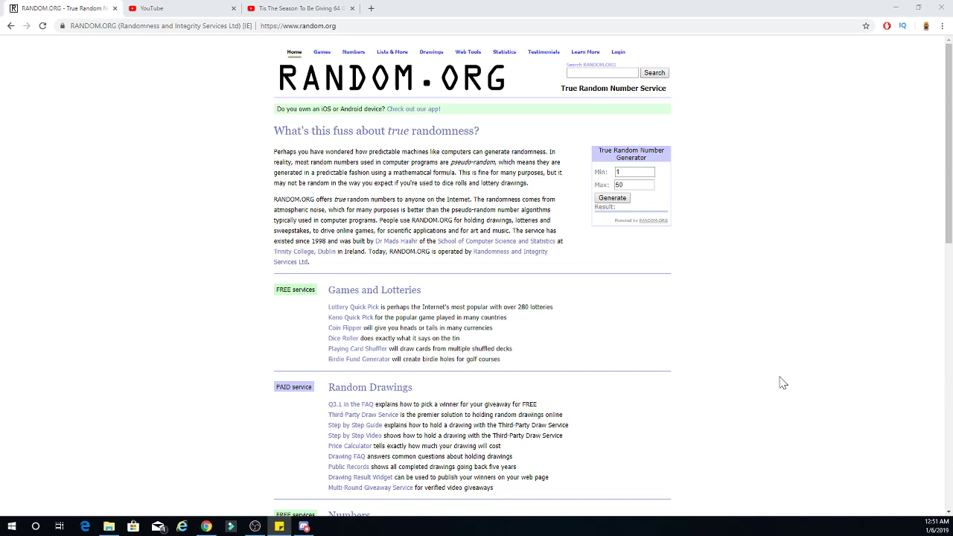
- Generate a true random number from 1 to 50, producing 4 as the giveaway winner
click(613, 196)
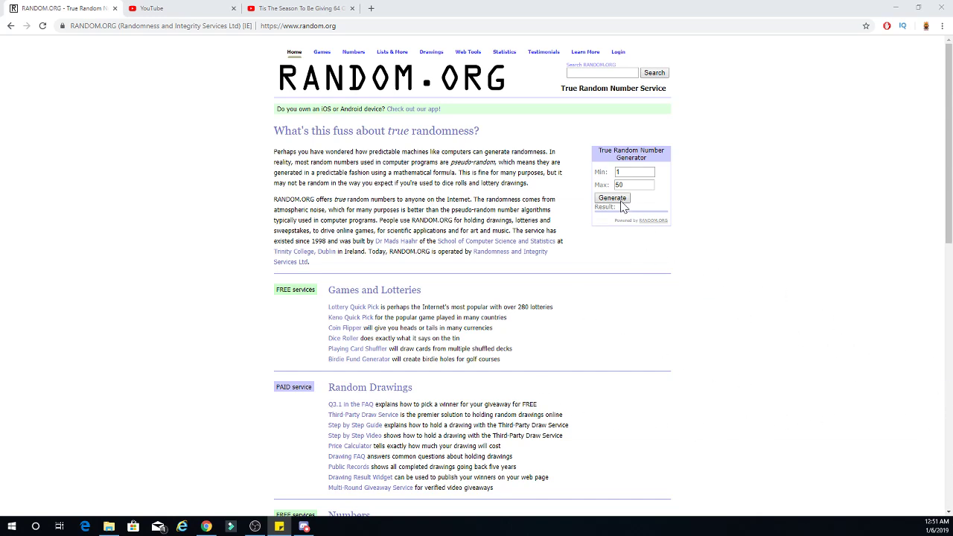
click(612, 196)
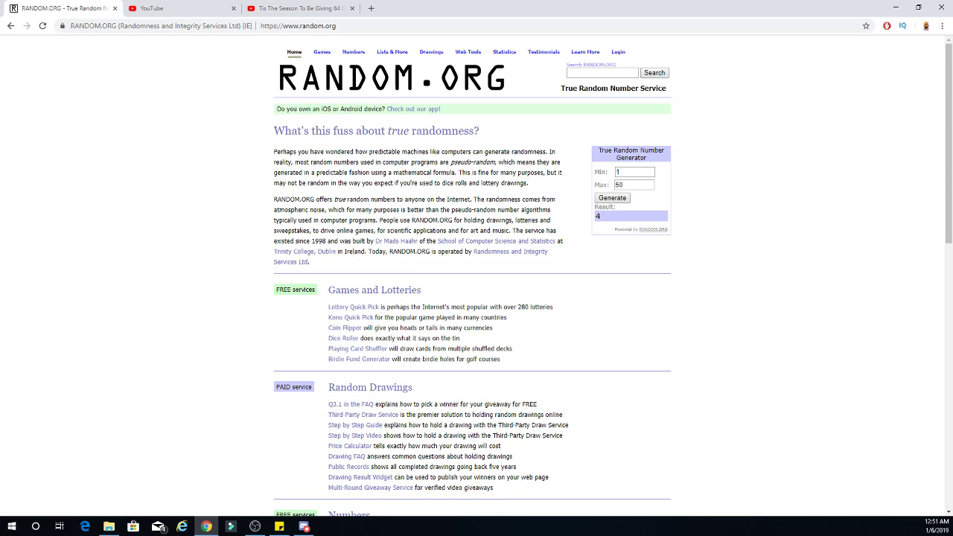
mouse_move(456, 279)
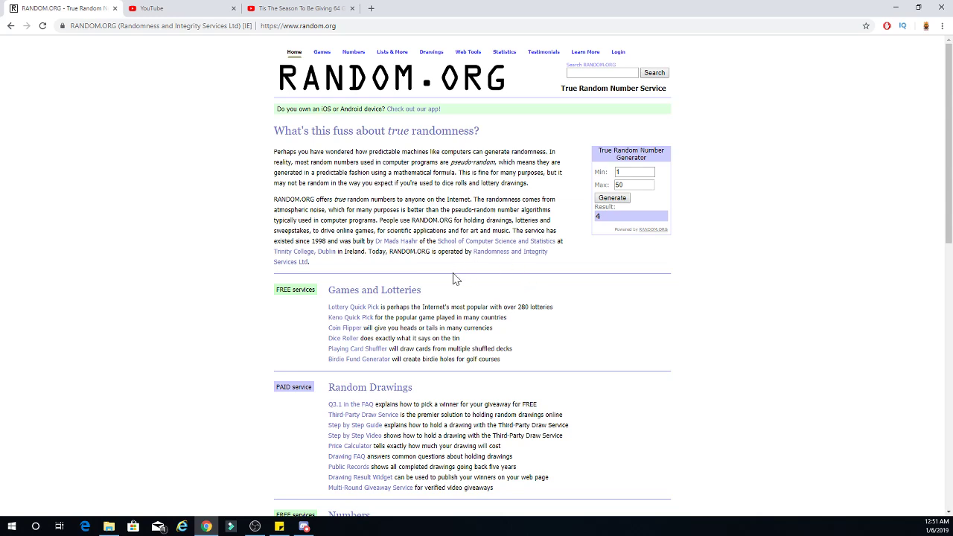
mouse_move(929, 164)
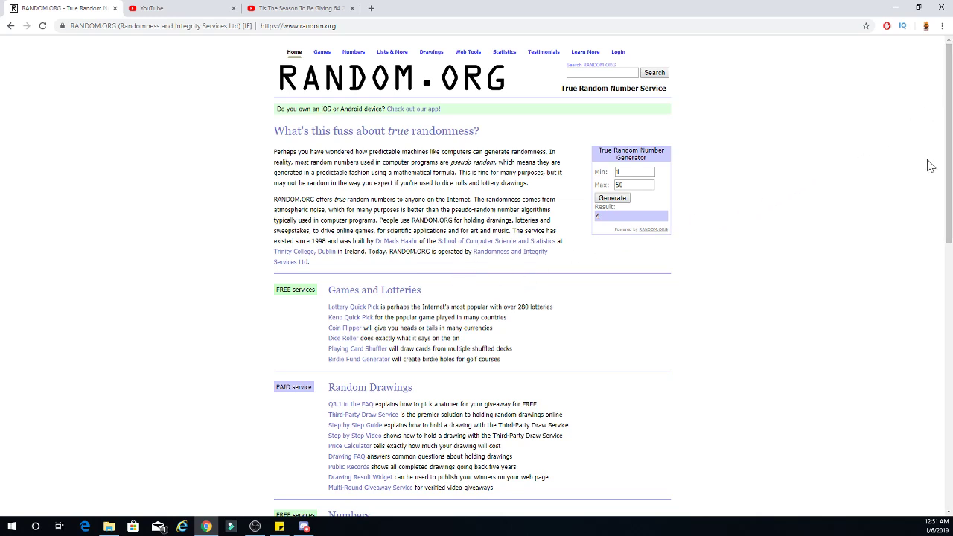
mouse_move(840, 174)
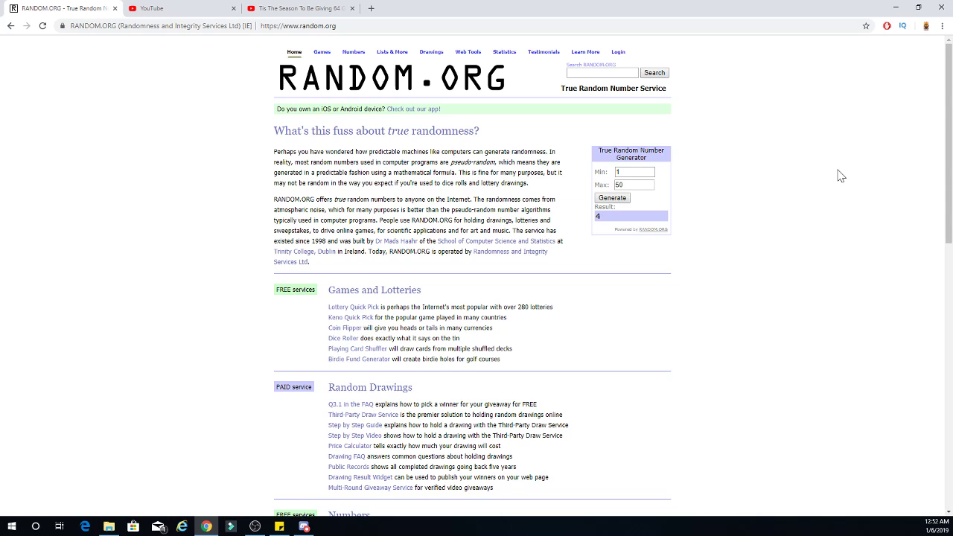
mouse_move(658, 259)
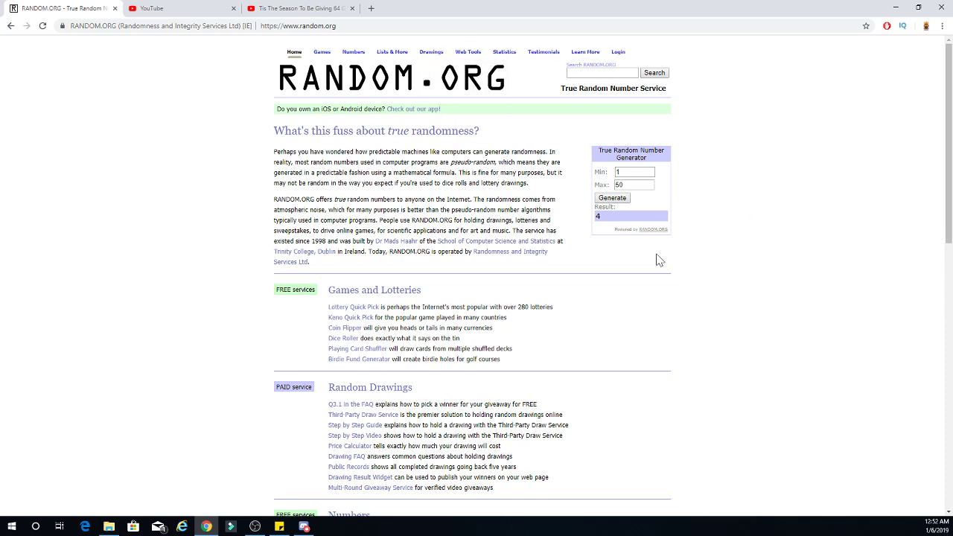
mouse_move(924, 400)
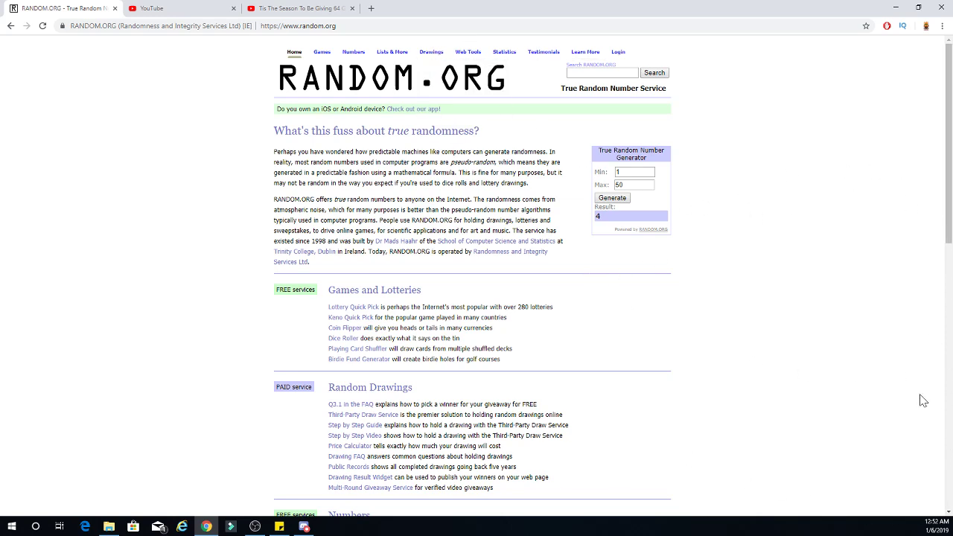
mouse_move(405, 308)
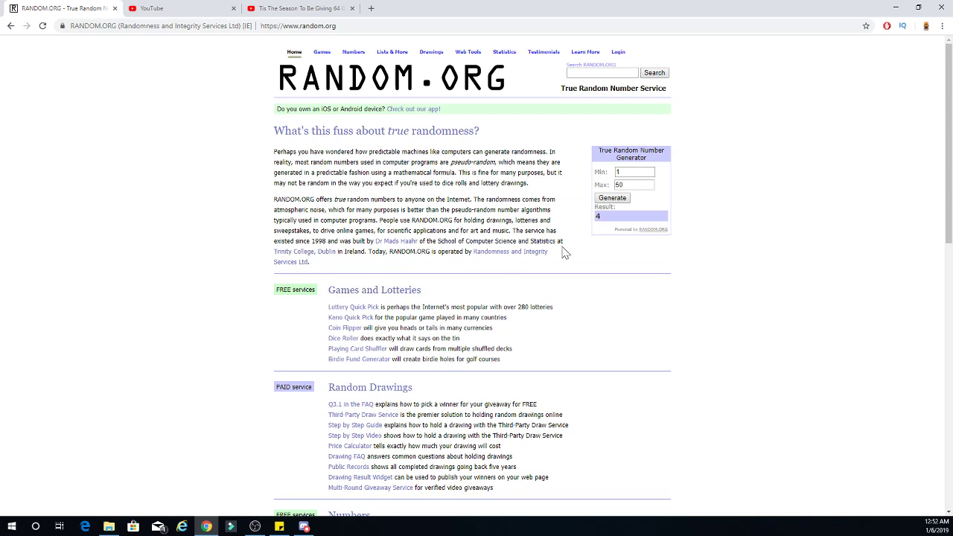
mouse_move(194, 46)
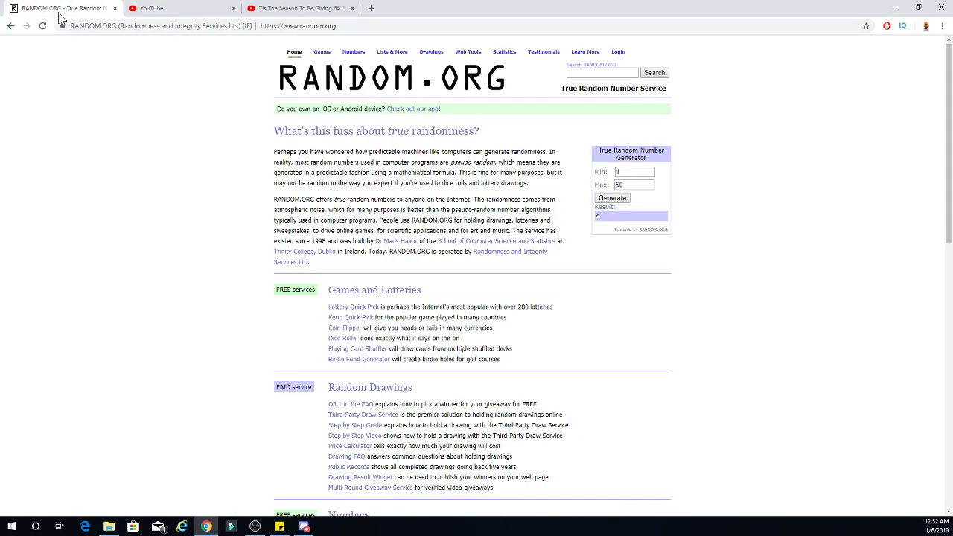
mouse_move(435, 282)
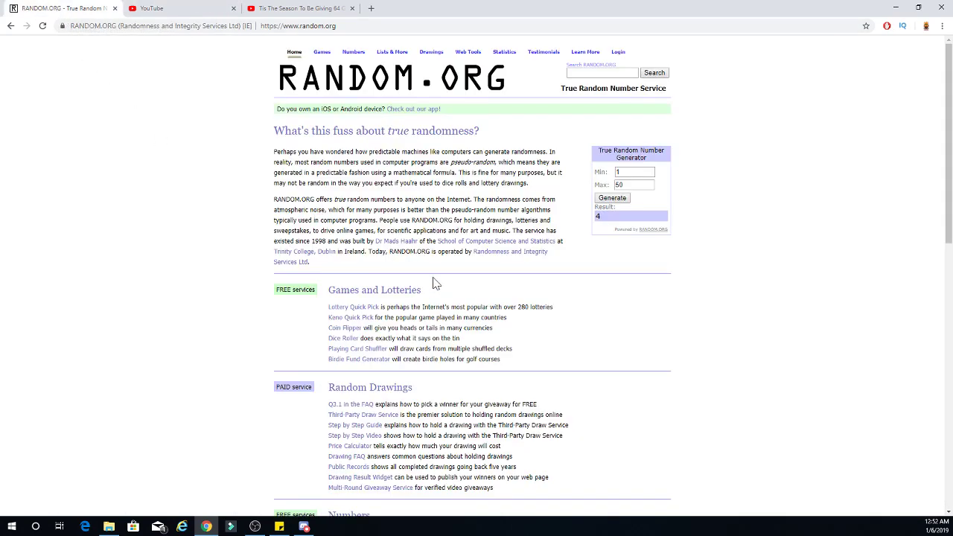